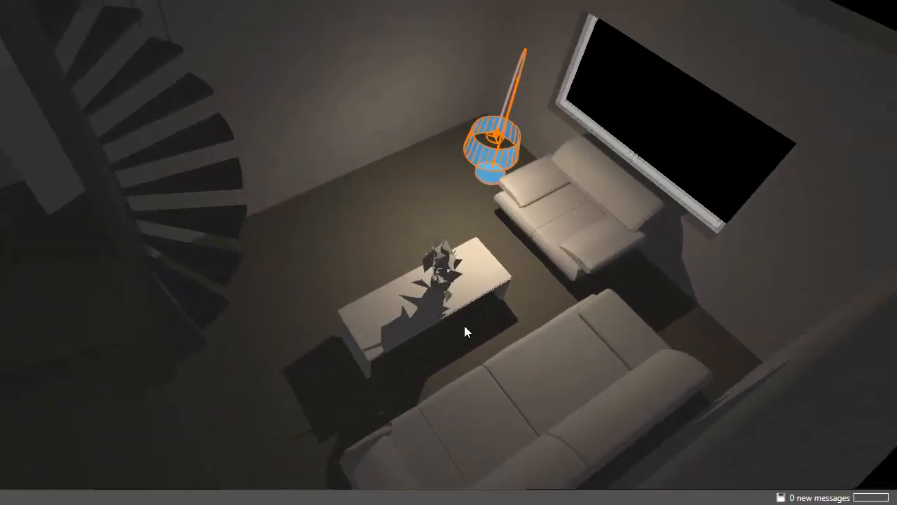
- Orbit the 3D view from the living room past the stairs toward the kitchen and dining area
left_click_drag(467, 331, 415, 338)
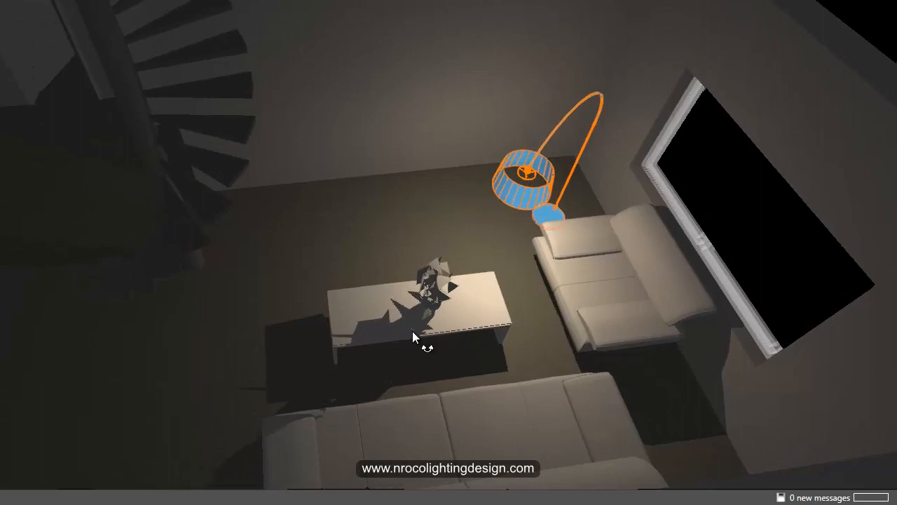
left_click_drag(421, 337, 477, 323)
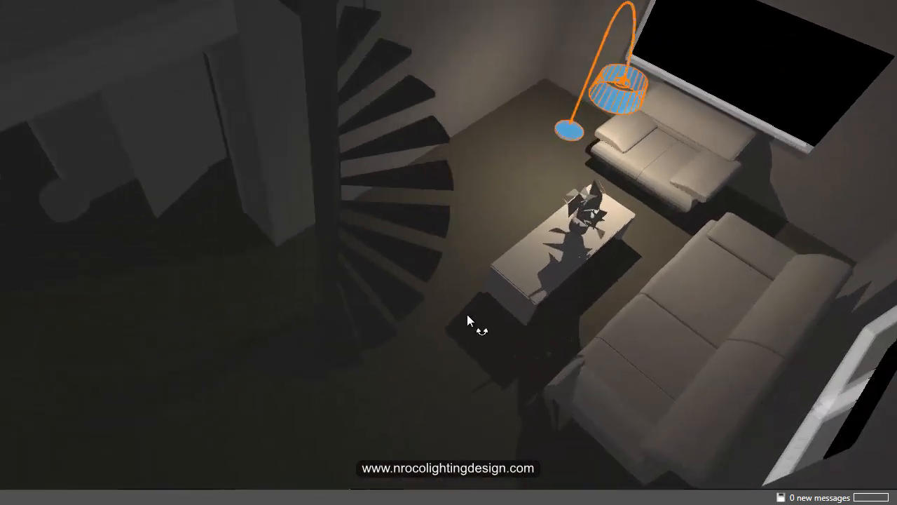
left_click_drag(469, 320, 410, 319)
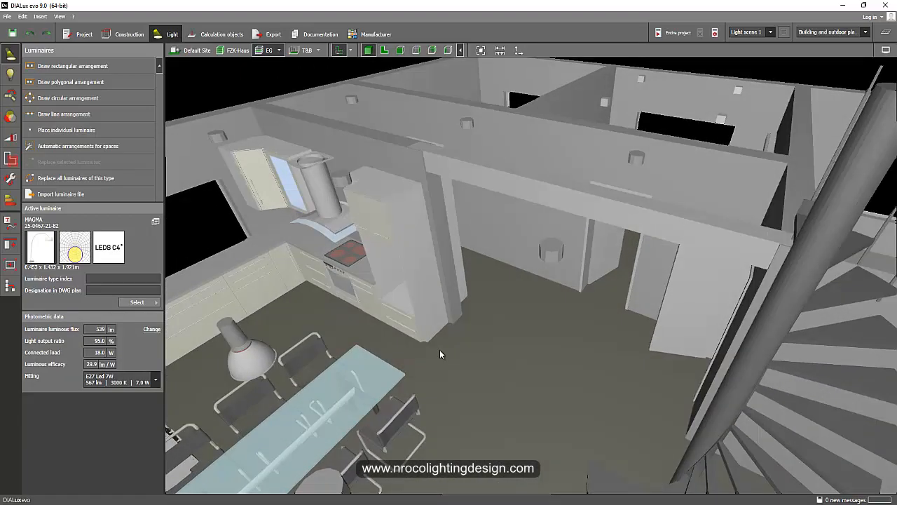
- Orbit around the kitchen corner to bring the countertop beside the cooktop and hood up close
left_click_drag(440, 354, 508, 344)
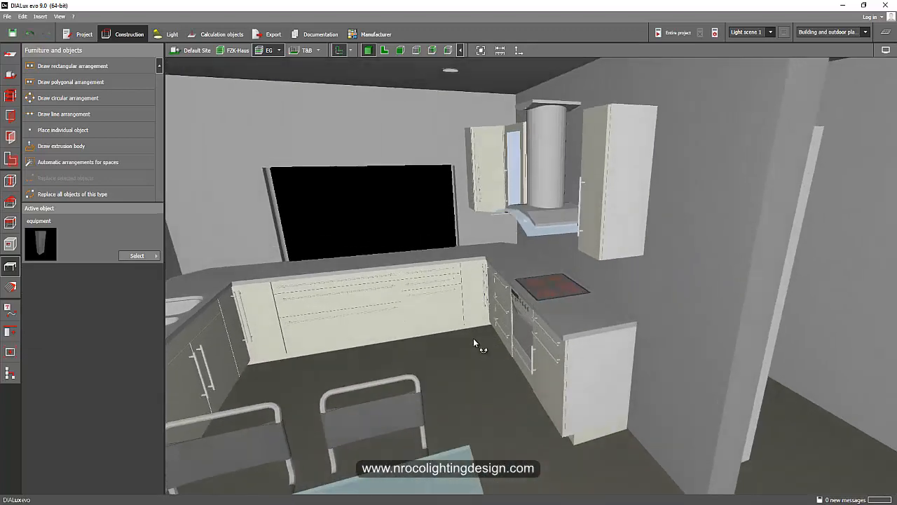
left_click_drag(476, 344, 565, 361)
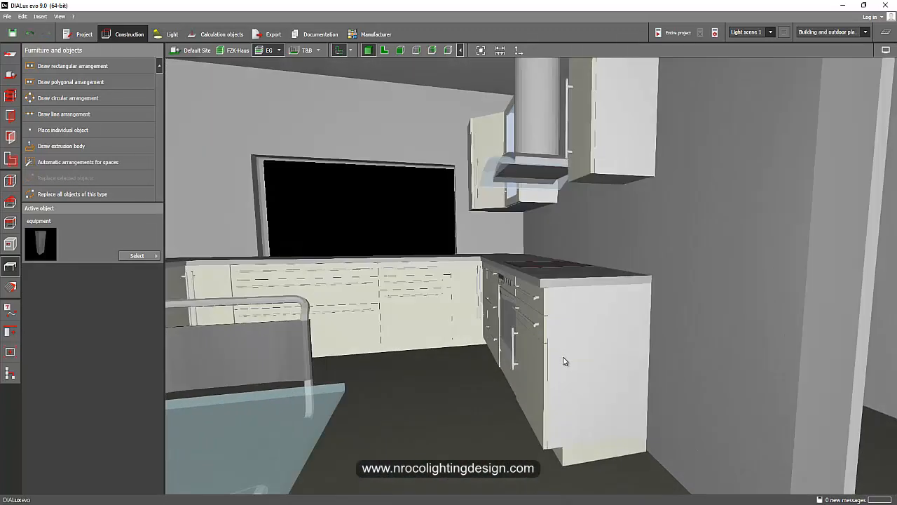
left_click_drag(566, 361, 468, 396)
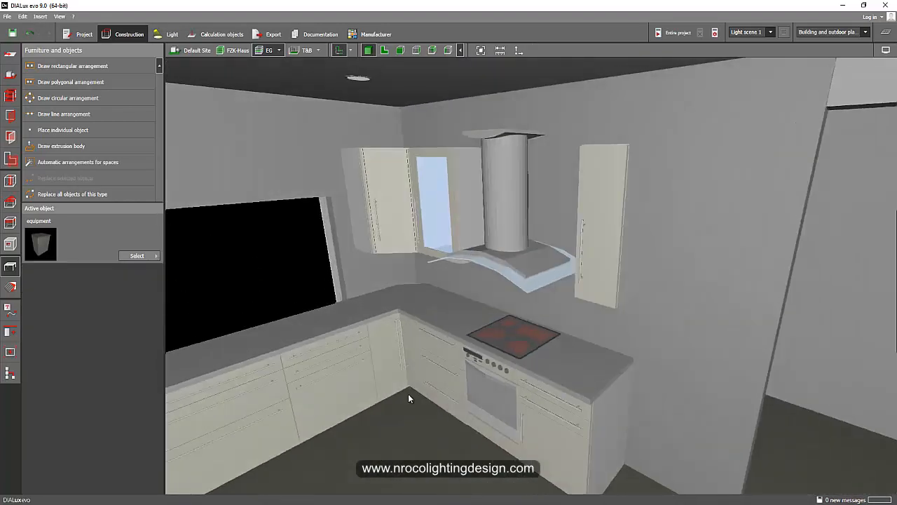
left_click_drag(410, 398, 528, 334)
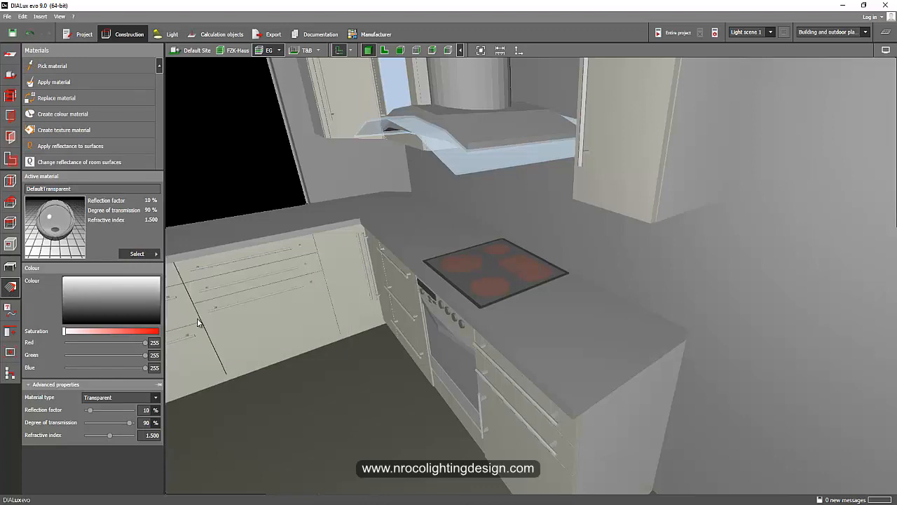
- Search the material catalogue for 'marble', browse Indoor > Floor, and apply concrete undressed concrete-18
left_click(138, 253)
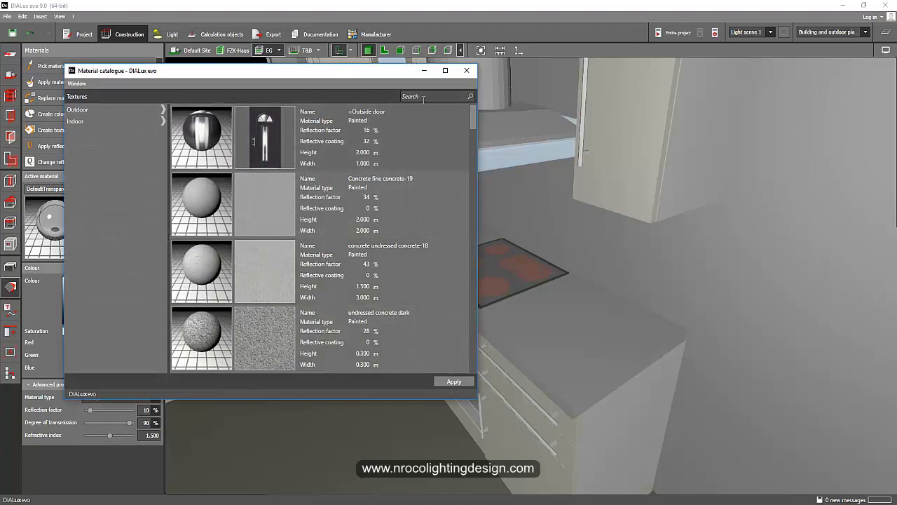
type("mar")
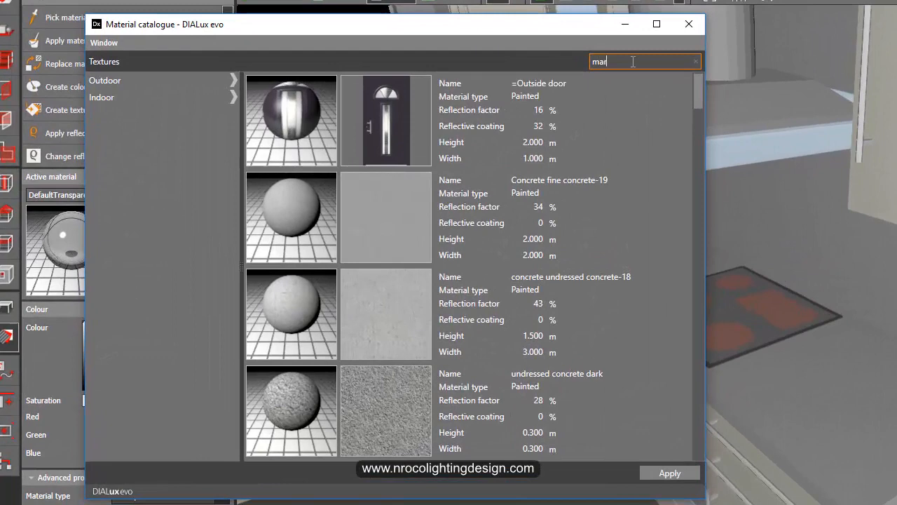
type("ble")
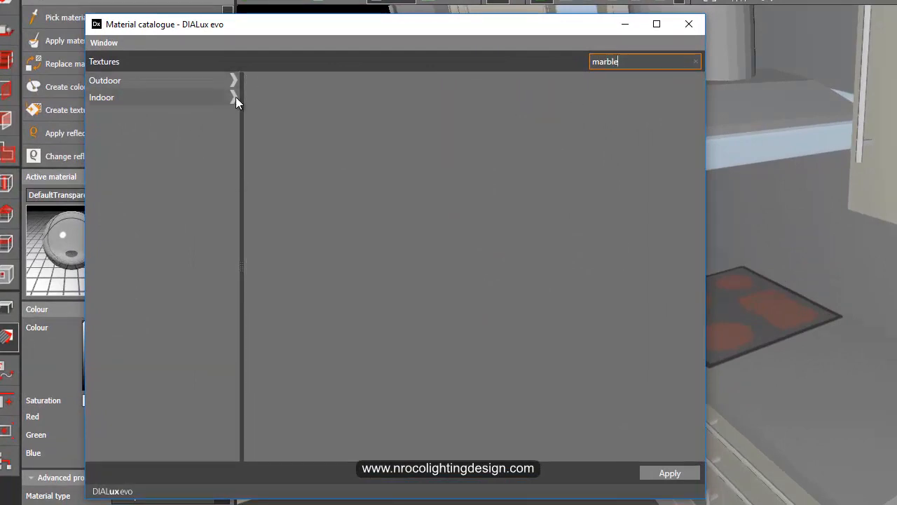
left_click(101, 96)
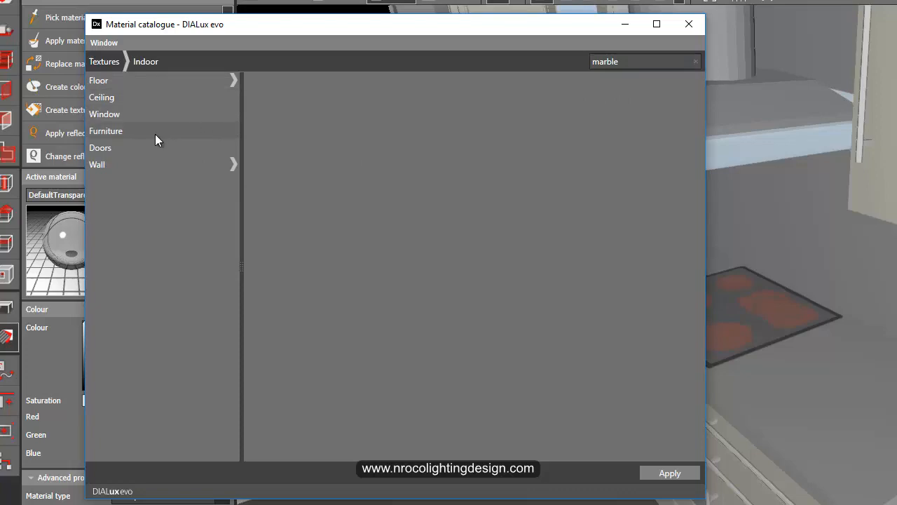
left_click(99, 80)
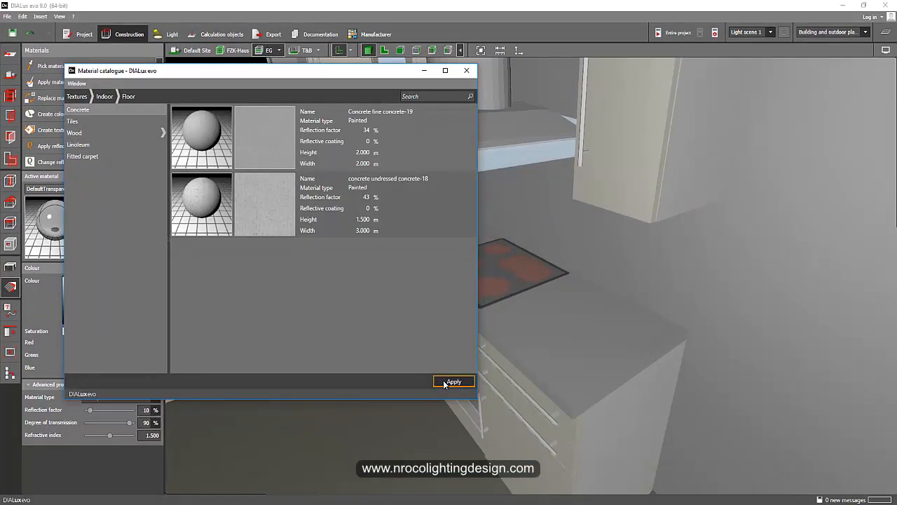
left_click(454, 382)
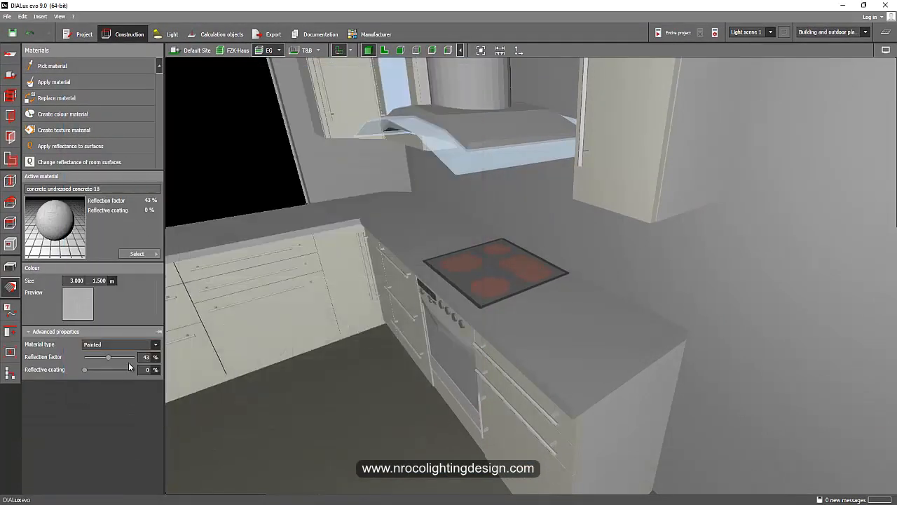
- Drop the concrete texture on the countertops, set 9% reflective coating and 1 × 1 m size
left_click_drag(85, 369, 89, 369)
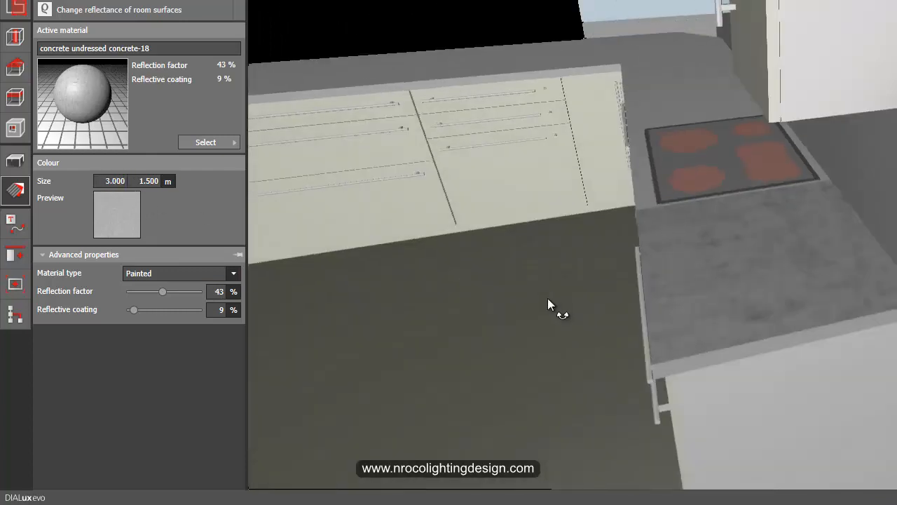
triple_click(115, 181)
type("1.000")
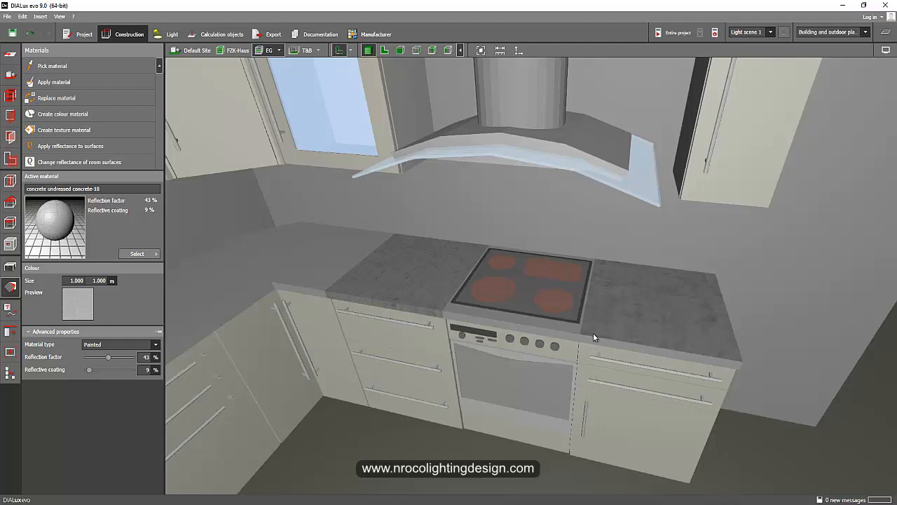
left_click_drag(594, 337, 306, 418)
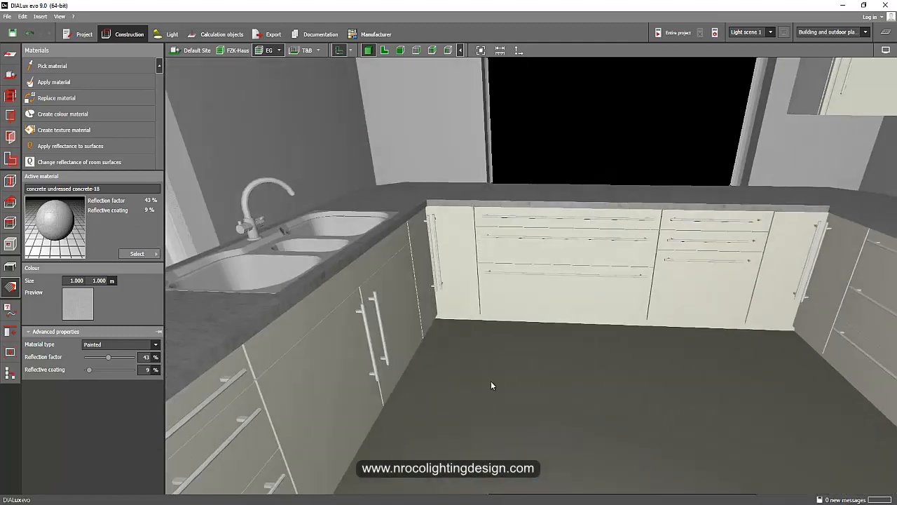
left_click_drag(491, 386, 406, 343)
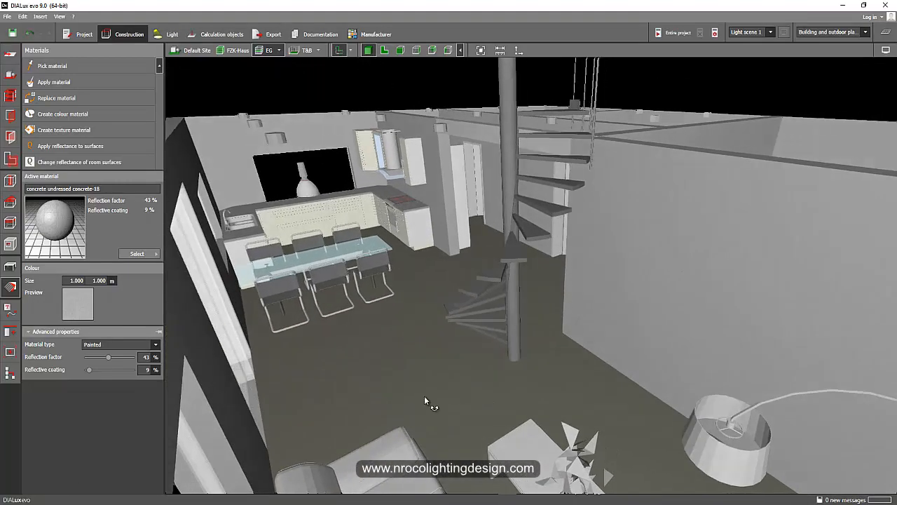
- Orbit from the living area to the dining table and kitchen to view the shaded result
left_click_drag(434, 399, 666, 286)
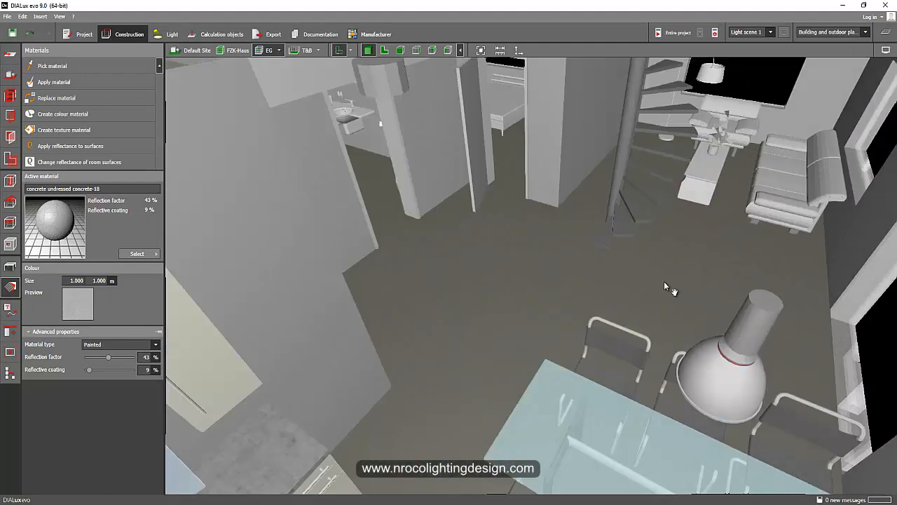
left_click_drag(666, 286, 649, 442)
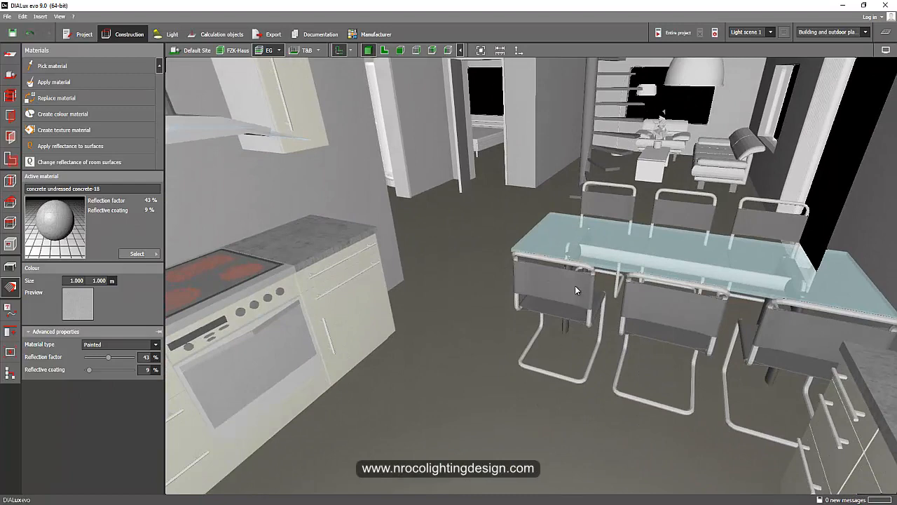
left_click_drag(575, 290, 676, 92)
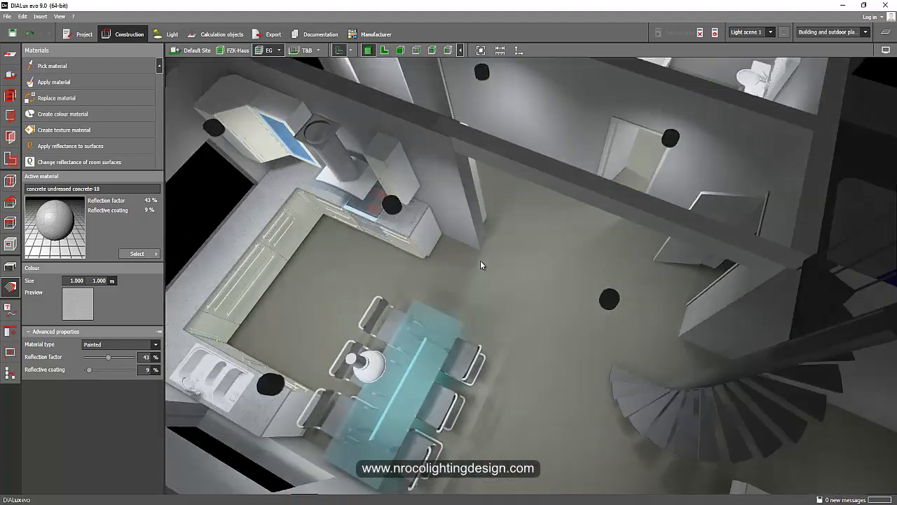
left_click_drag(482, 265, 398, 222)
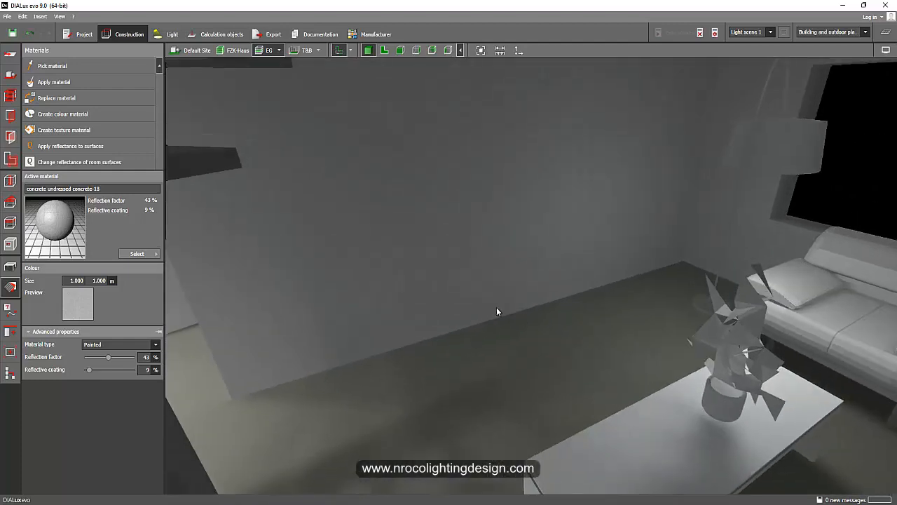
left_click_drag(498, 312, 673, 312)
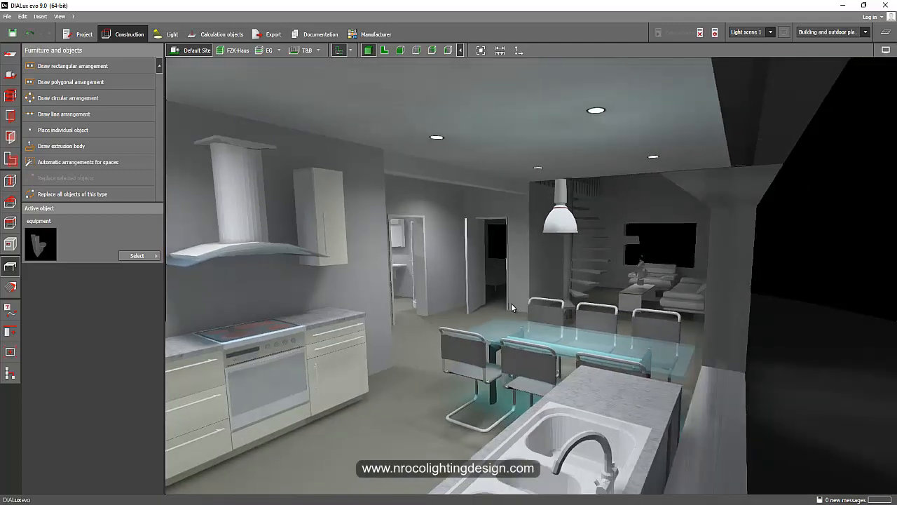
left_click_drag(512, 307, 526, 299)
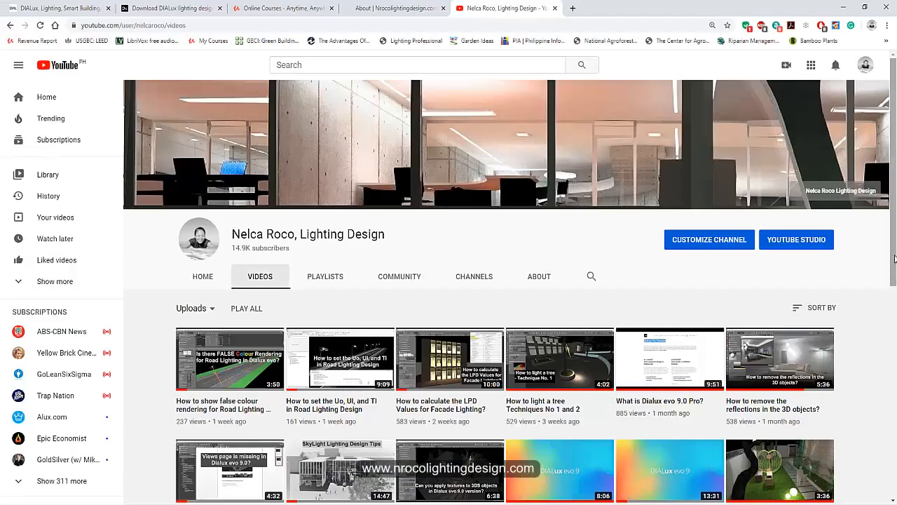
- Scroll the channel's video list, then switch to the Nrocolightingdesign.com About tab
scroll("down", 3)
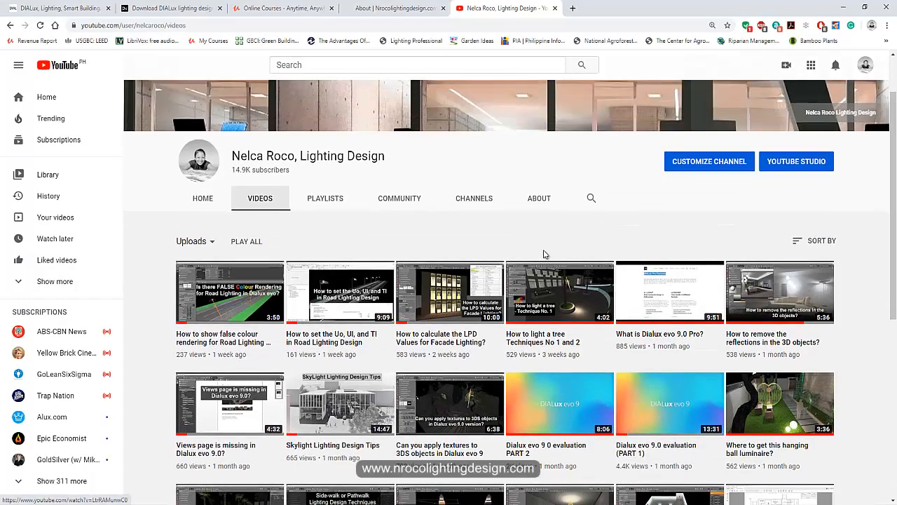
mouse_move(396, 7)
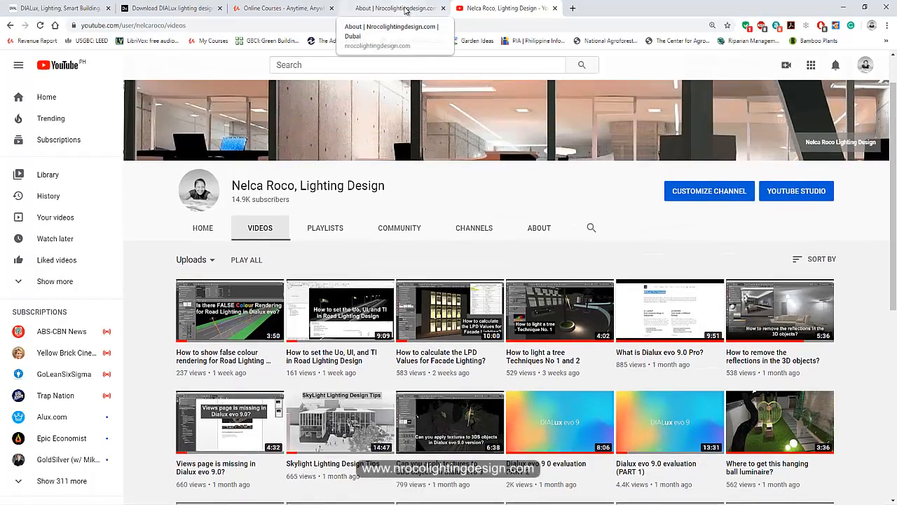
left_click(396, 8)
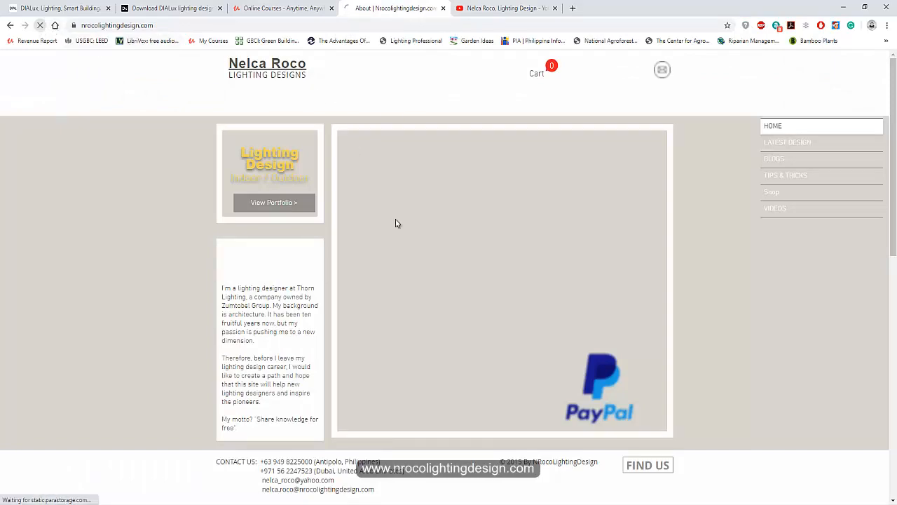
- Switch to the Udemy tab and scroll through the DIALux evo course results
left_click(284, 7)
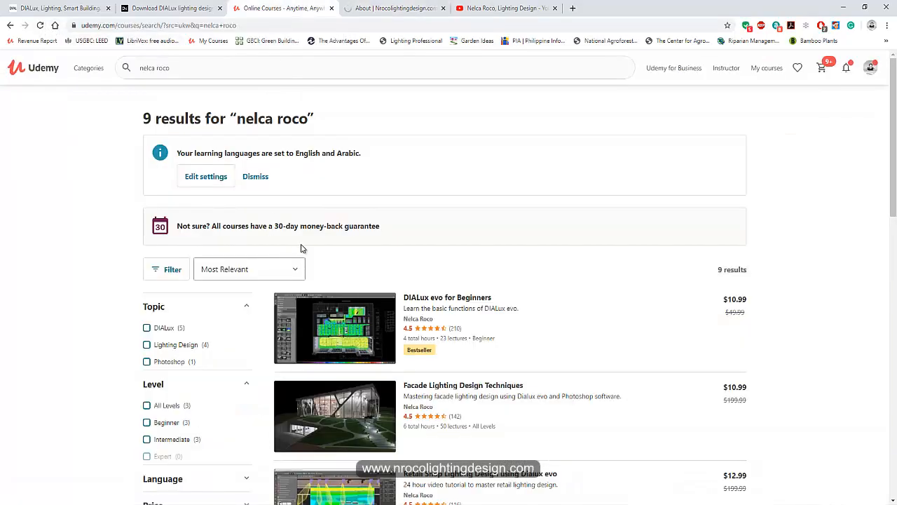
scroll("down", 3)
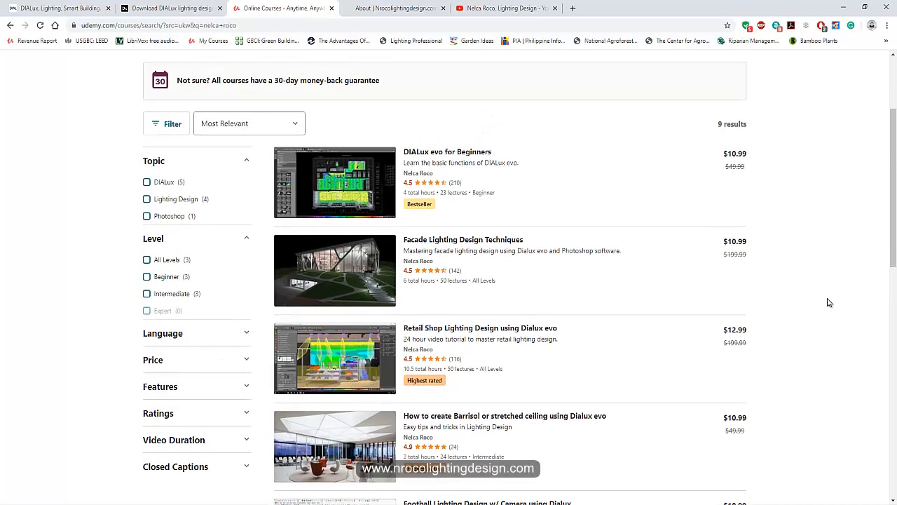
mouse_move(833, 307)
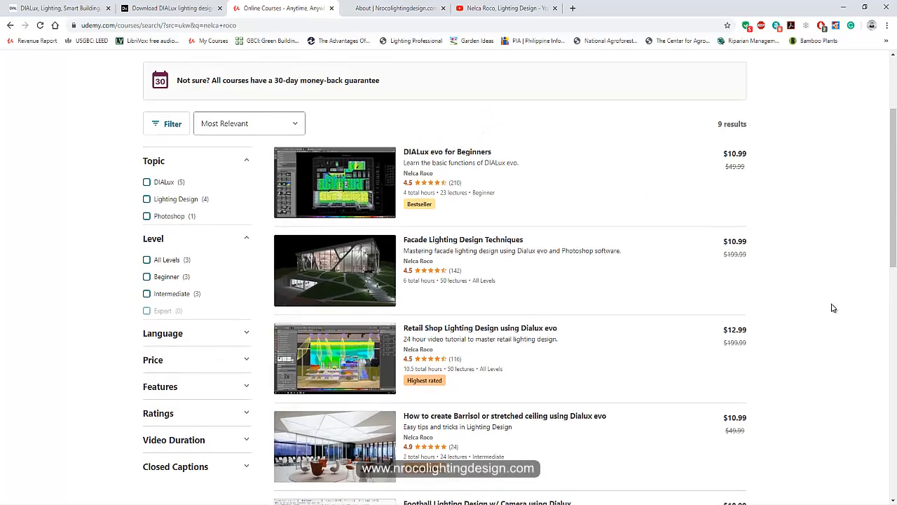
left_click(56, 8)
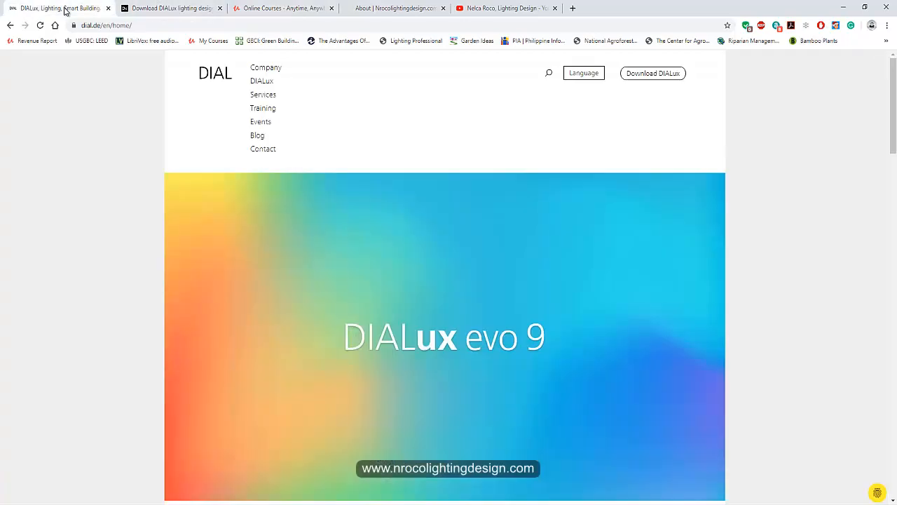
mouse_move(172, 8)
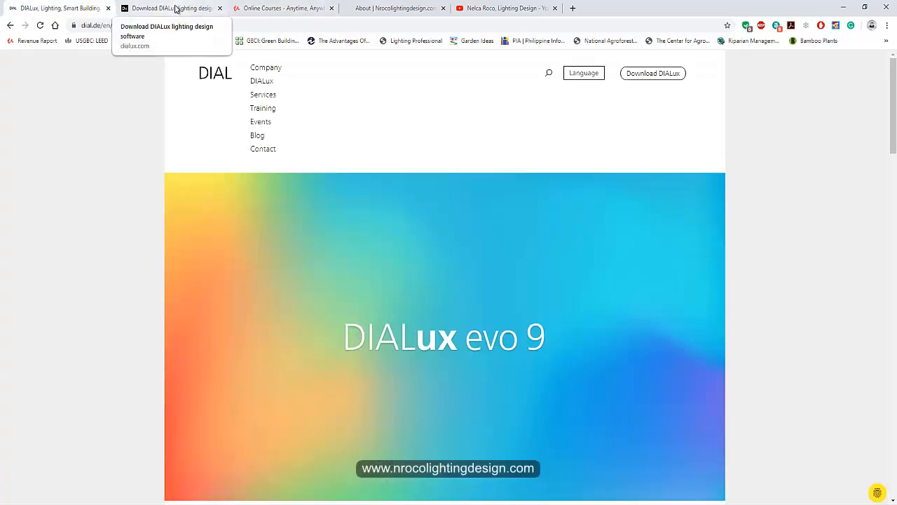
left_click(169, 8)
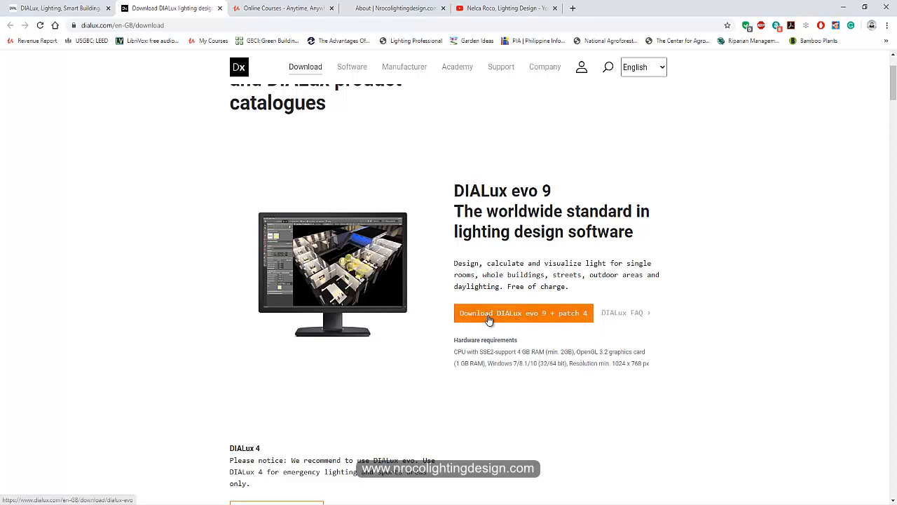
mouse_move(557, 322)
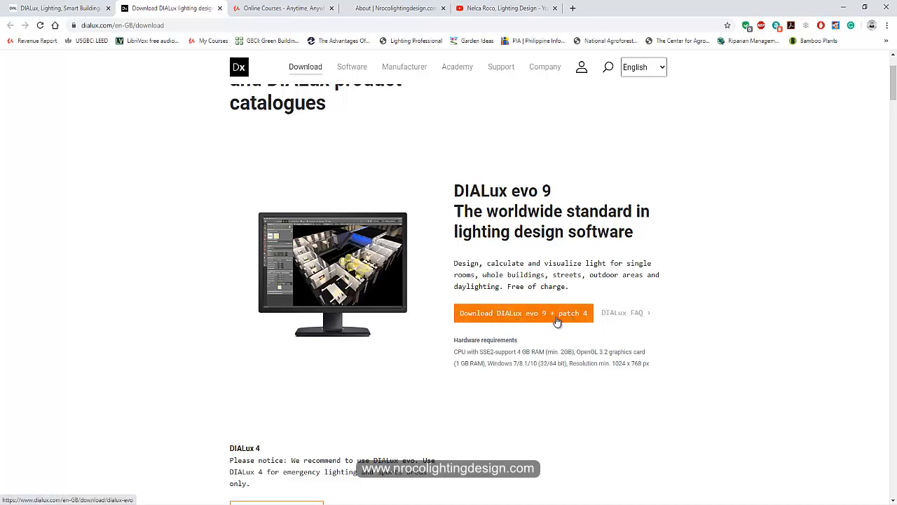
mouse_move(565, 322)
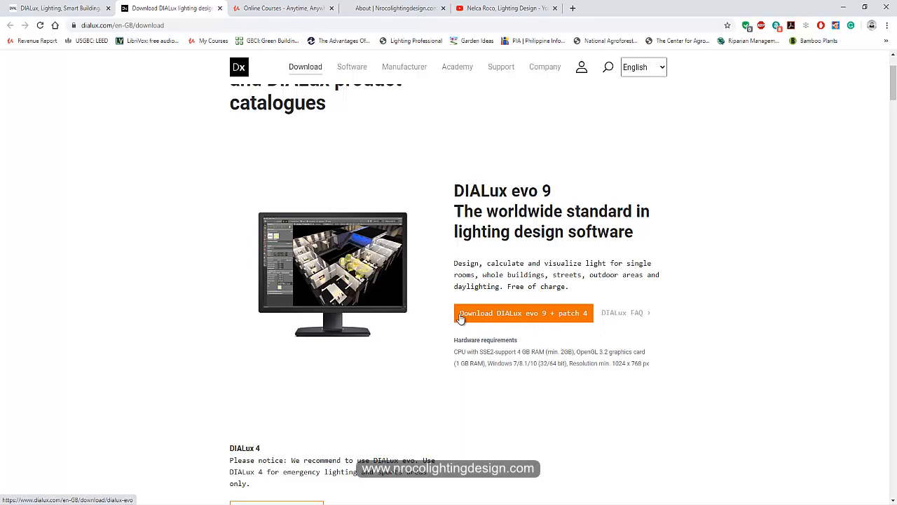
mouse_move(467, 318)
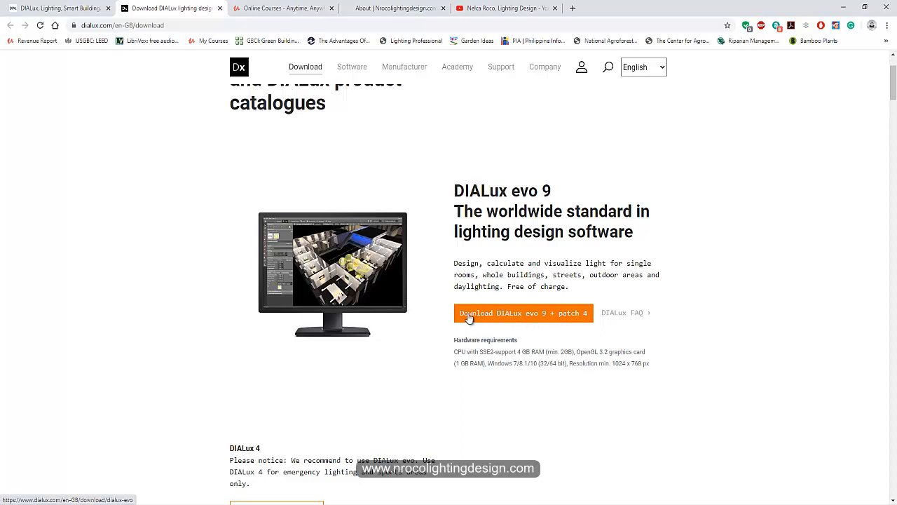
mouse_move(705, 271)
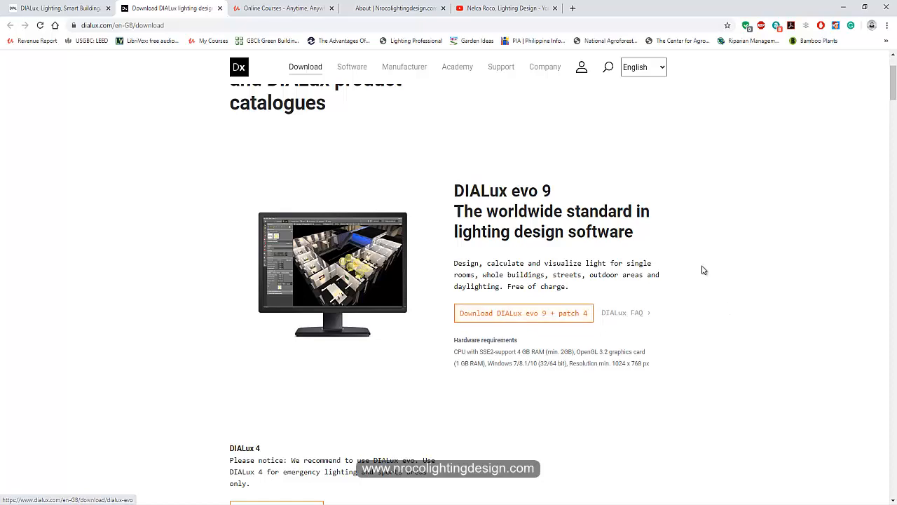
scroll("up", 3)
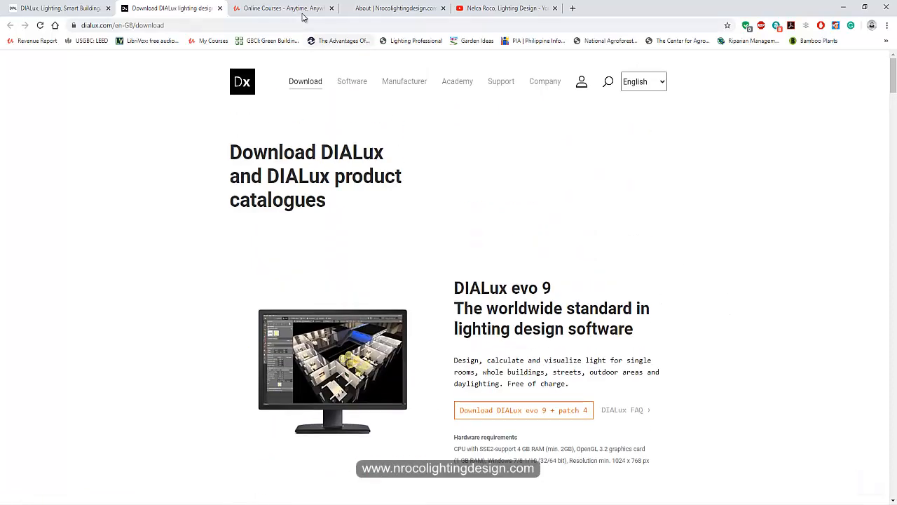
left_click(280, 7)
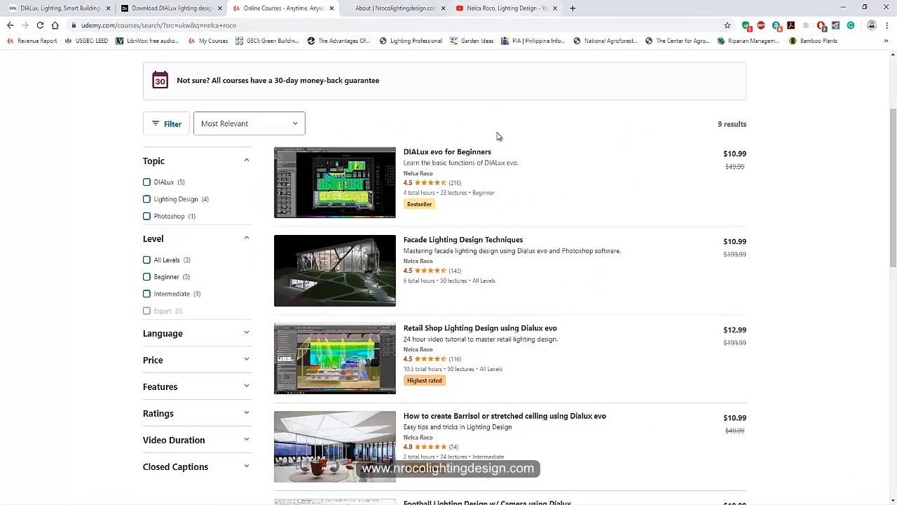